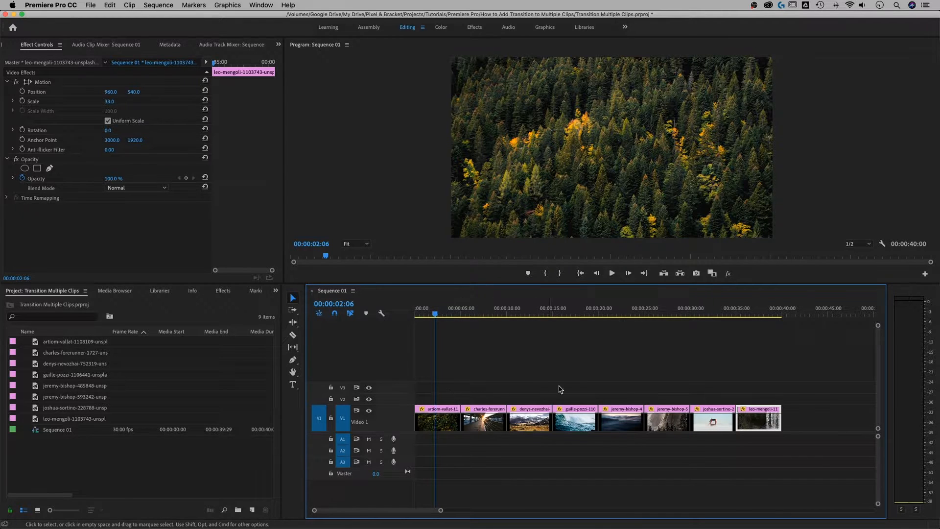
{"action": "mouse_move", "coordinate": [732, 394]}
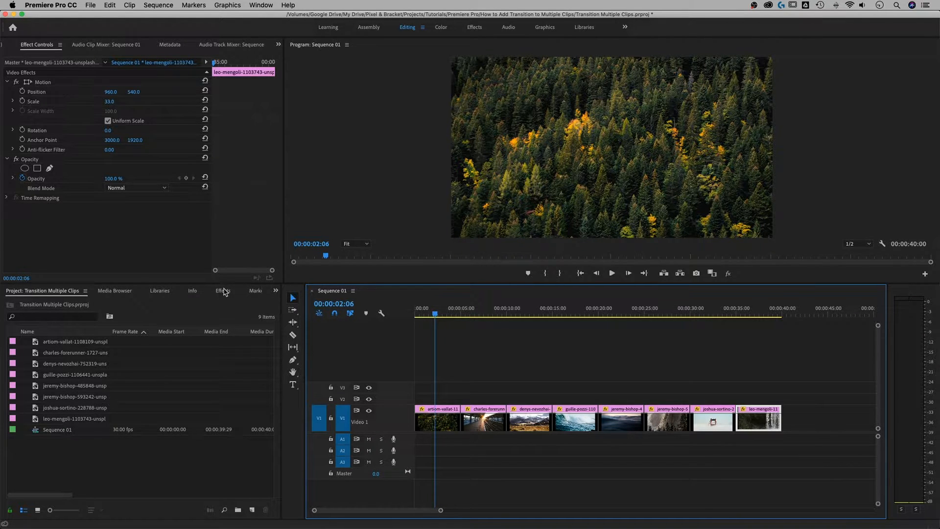
{"action": "mouse_move", "coordinate": [272, 5]}
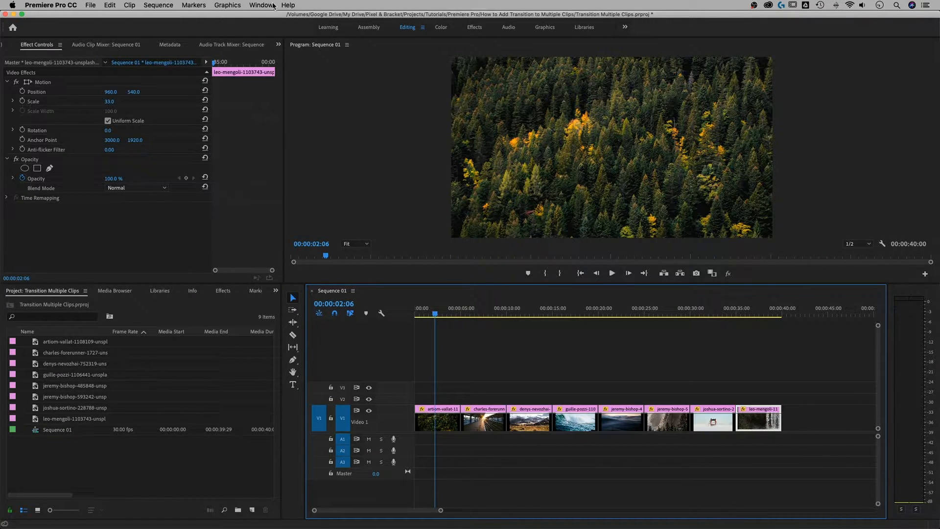
Step: Show the Effects panel and select Cross Dissolve under Video Transitions > Dissolve
{"action": "left_click", "coordinate": [260, 5]}
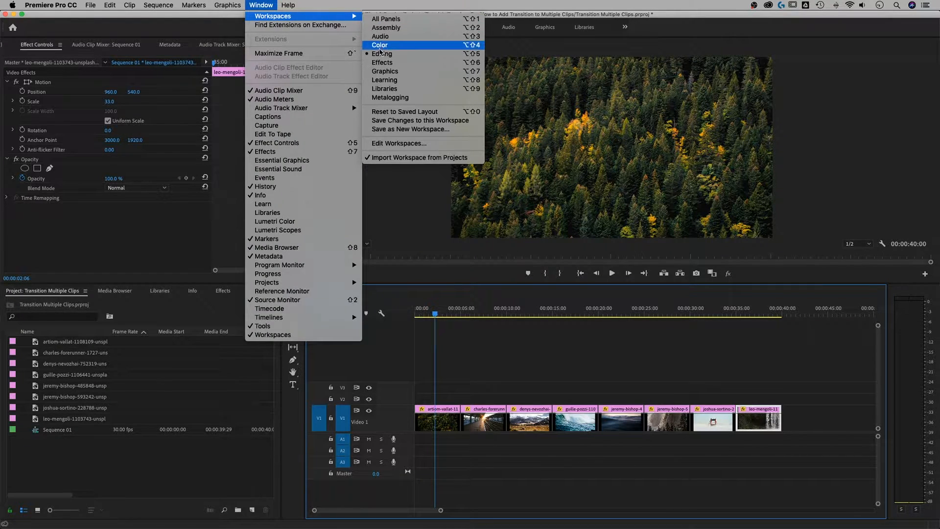
{"action": "mouse_move", "coordinate": [382, 54]}
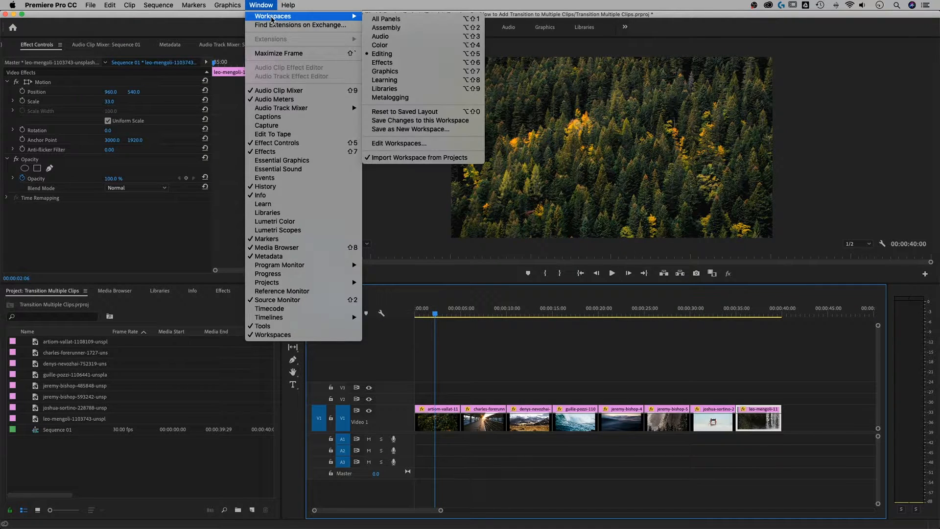
{"action": "mouse_move", "coordinate": [265, 151]}
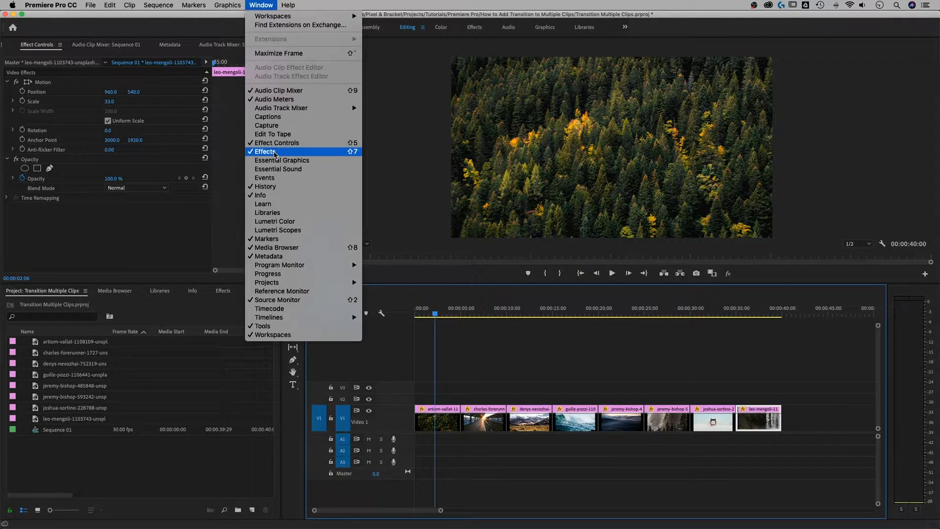
{"action": "left_click", "coordinate": [265, 151]}
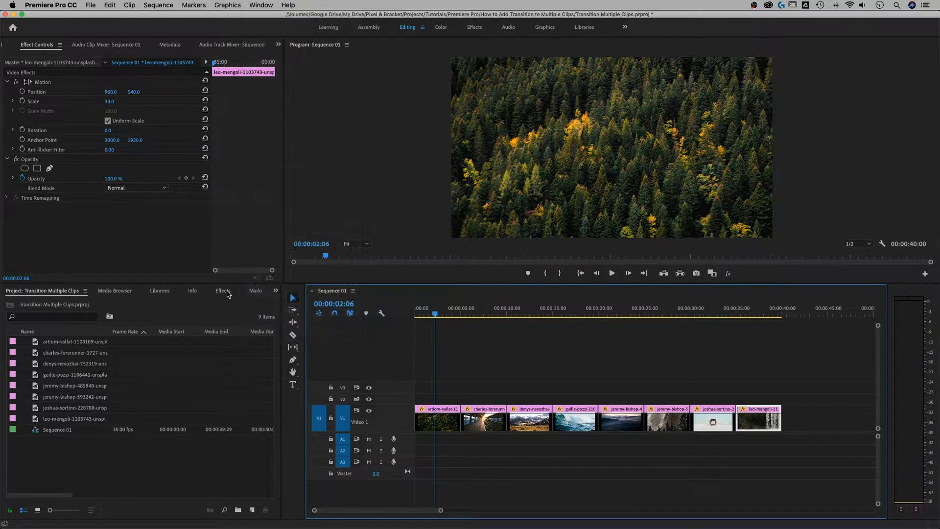
{"action": "left_click", "coordinate": [222, 291]}
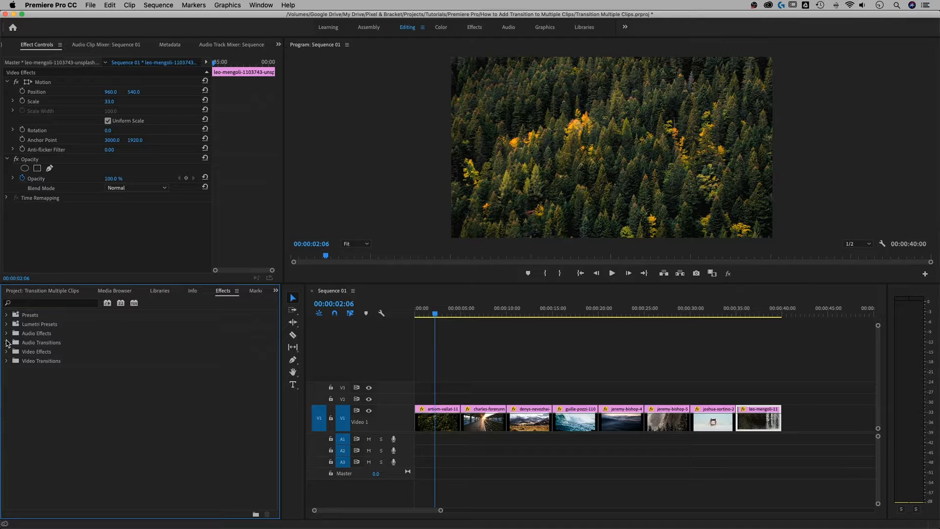
{"action": "left_click", "coordinate": [5, 360]}
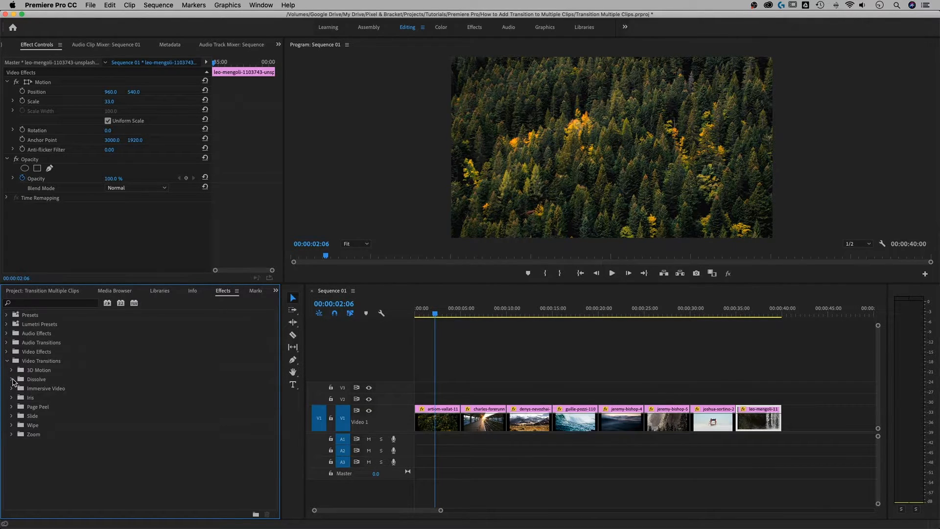
{"action": "left_click", "coordinate": [12, 379]}
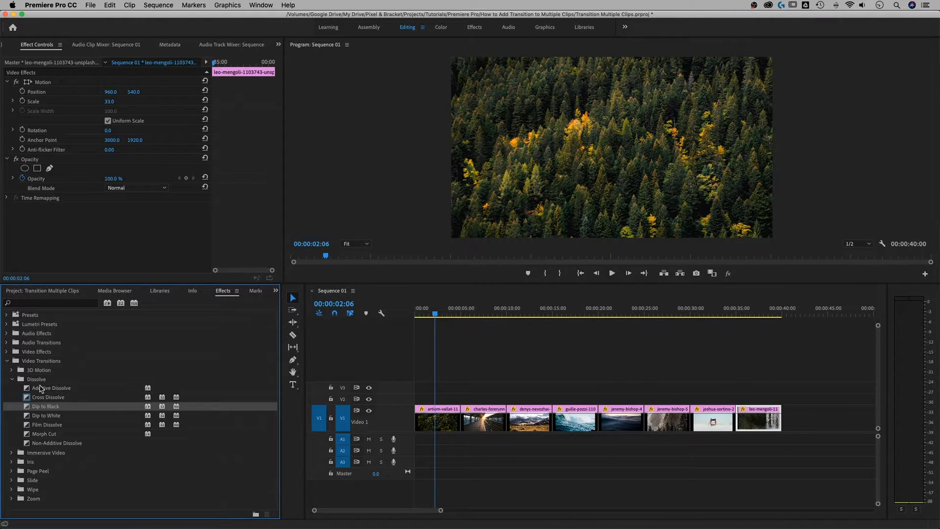
{"action": "left_click", "coordinate": [48, 397]}
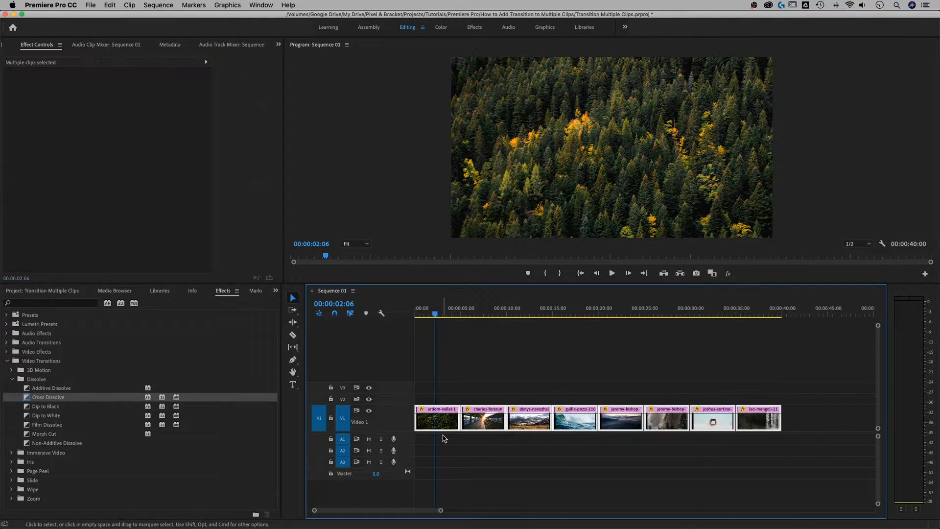
Step: Use Sequence > Apply Default Transitions to Selection to add Cross Dissolves at every cut
{"action": "left_click", "coordinate": [158, 5]}
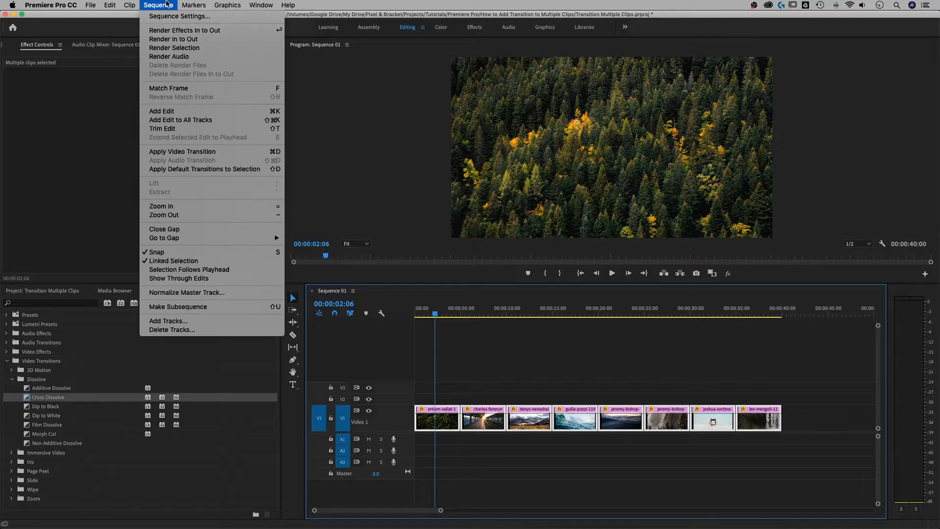
{"action": "mouse_move", "coordinate": [203, 169]}
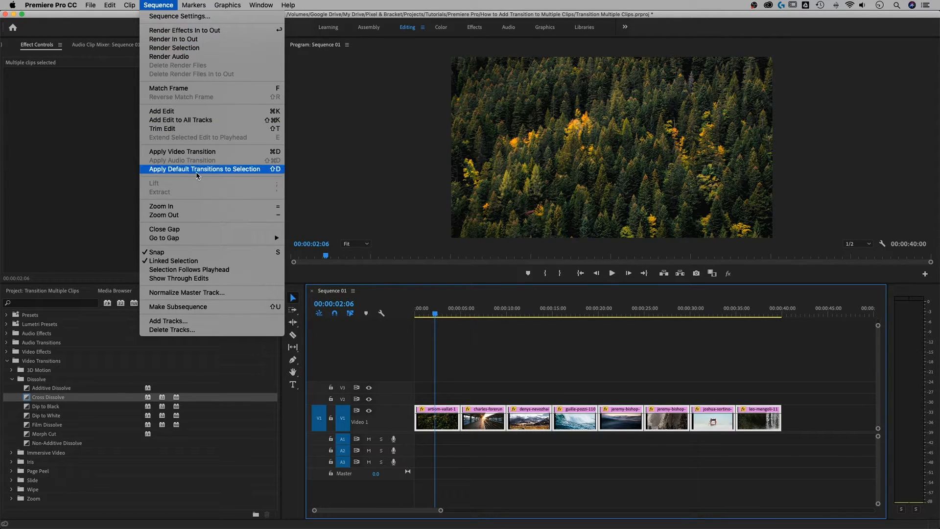
{"action": "mouse_move", "coordinate": [182, 152]}
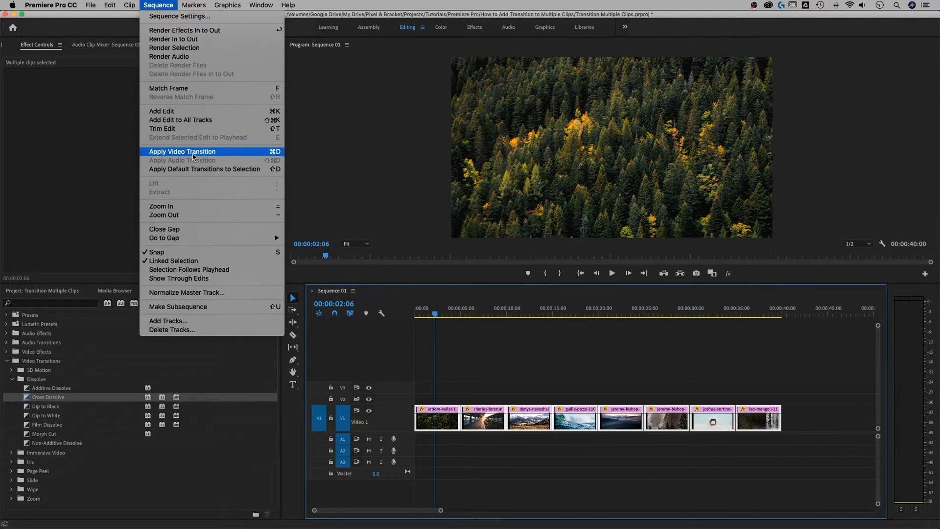
{"action": "mouse_move", "coordinate": [197, 160]}
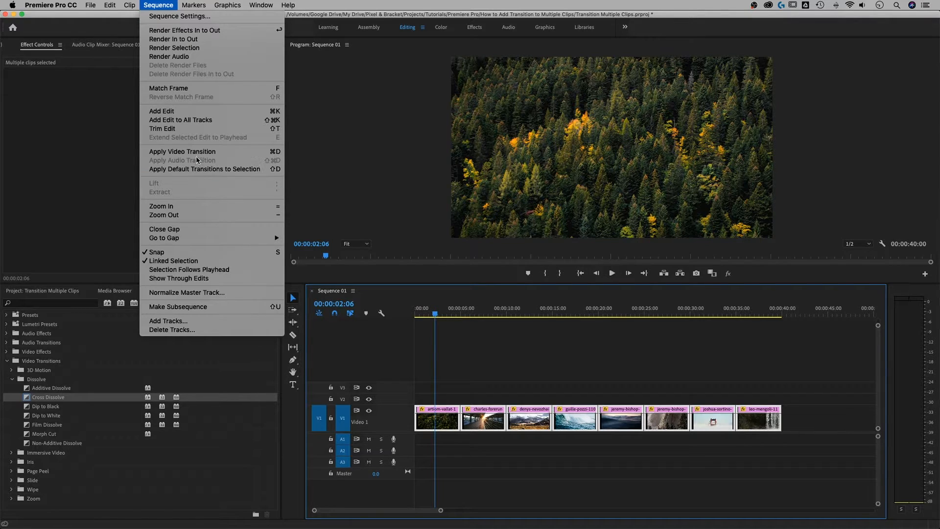
{"action": "mouse_move", "coordinate": [182, 151]}
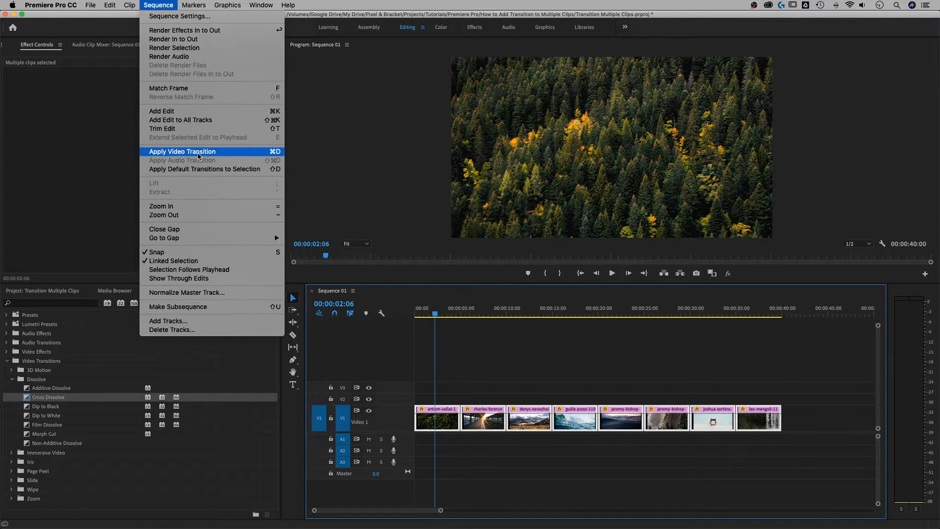
{"action": "left_click", "coordinate": [182, 151]}
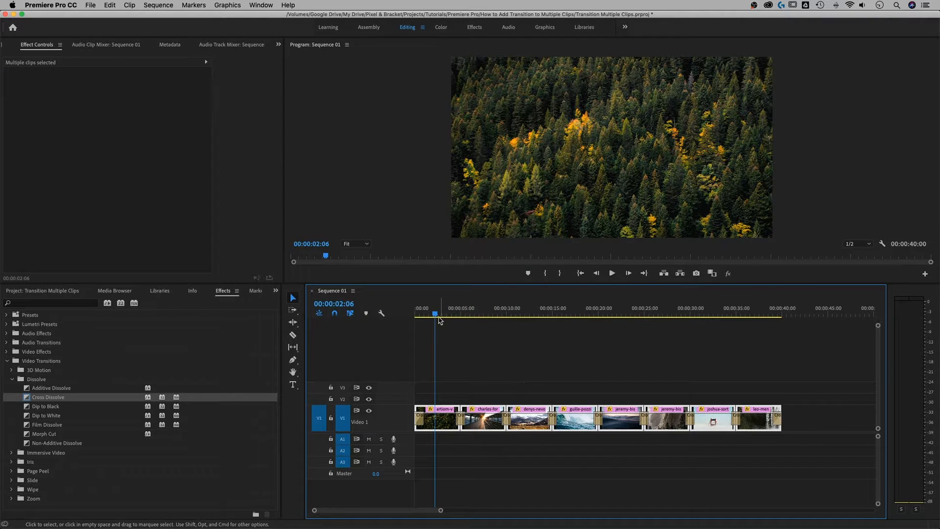
{"action": "left_click", "coordinate": [462, 312]}
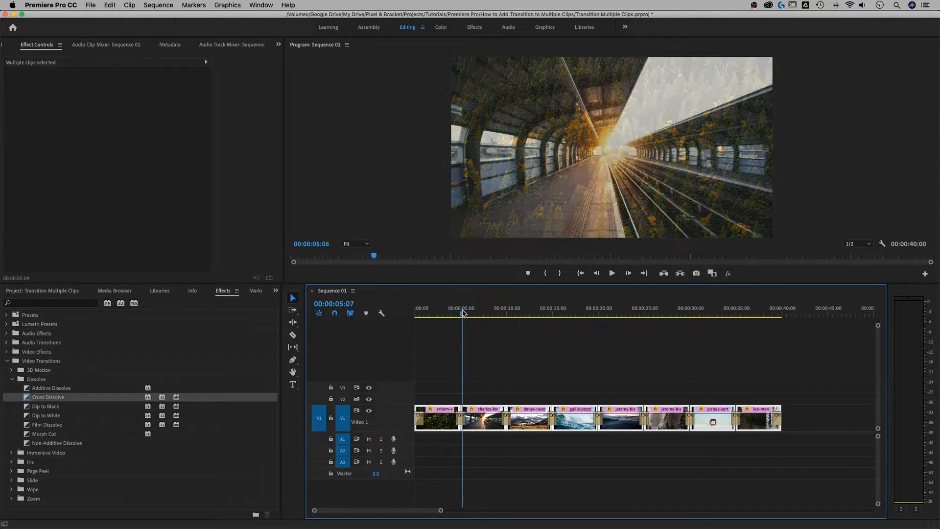
{"action": "left_click", "coordinate": [501, 311]}
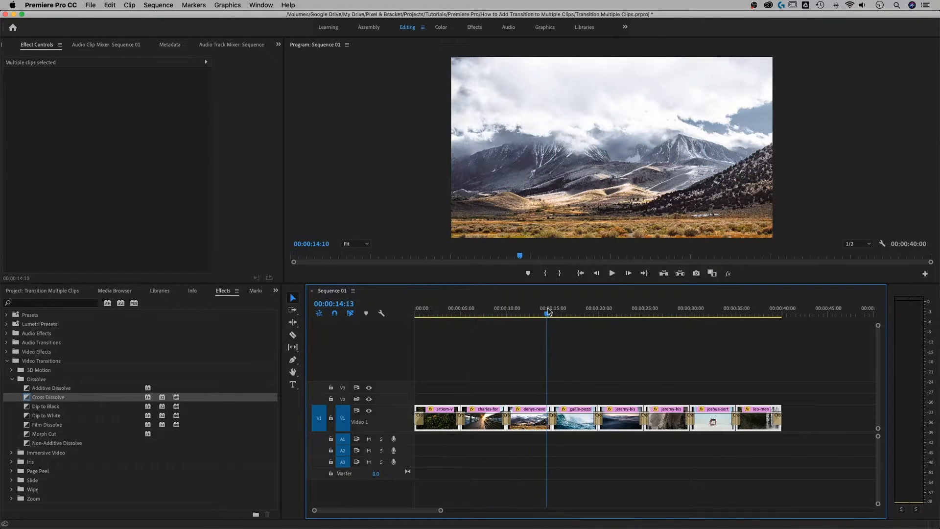
{"action": "left_click", "coordinate": [596, 315]}
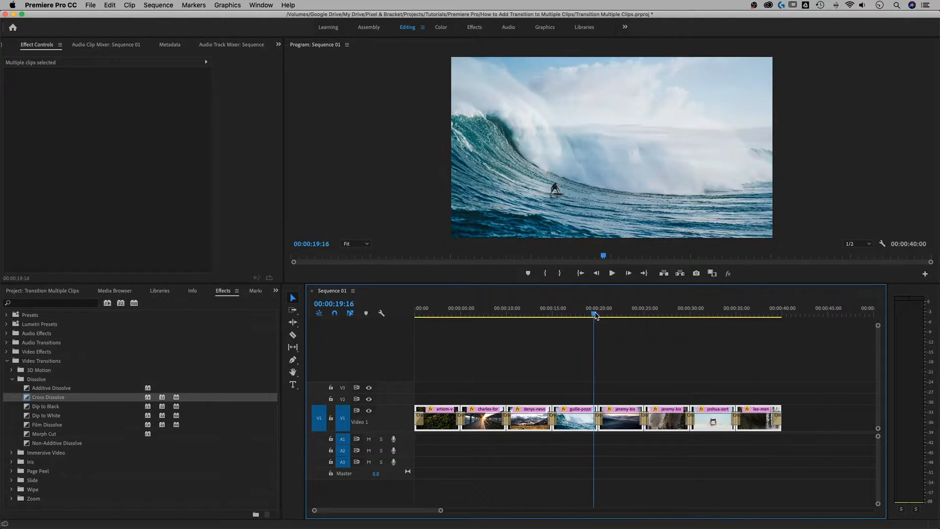
{"action": "left_click", "coordinate": [647, 314]}
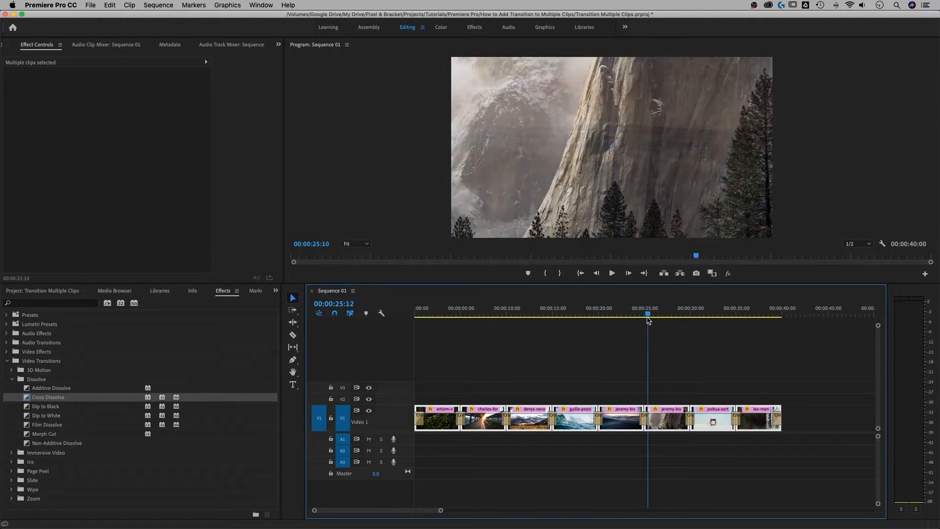
{"action": "left_click", "coordinate": [700, 313]}
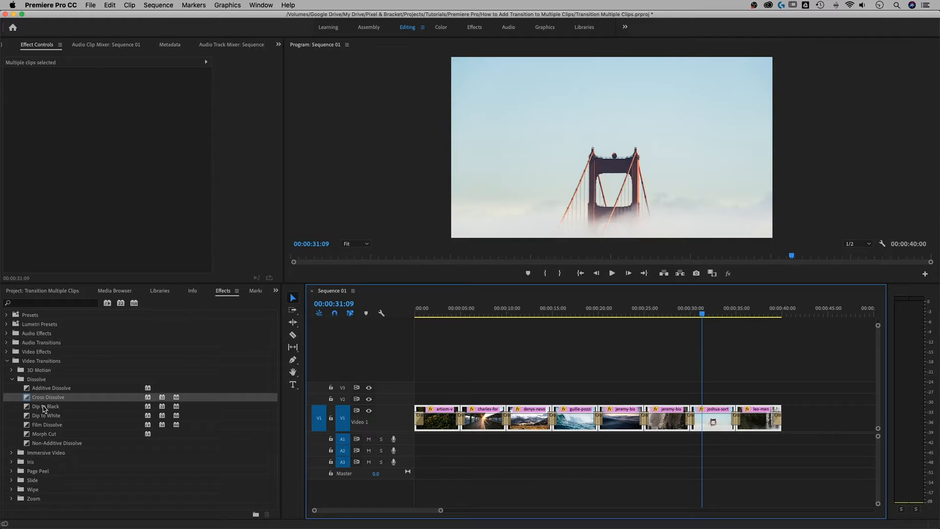
Step: Select Dip to Black in the Dissolve transitions and scrub to preview before the last clip
{"action": "left_click", "coordinate": [45, 406]}
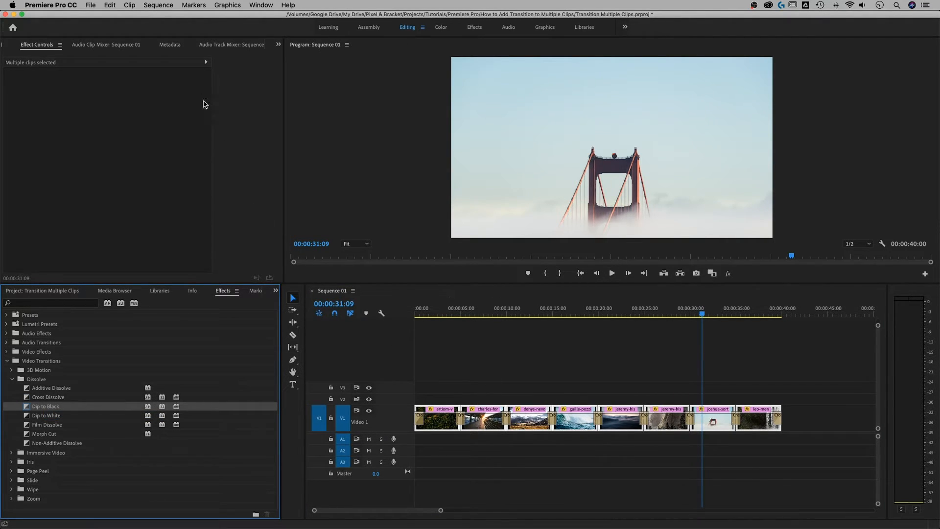
{"action": "left_click", "coordinate": [158, 5]}
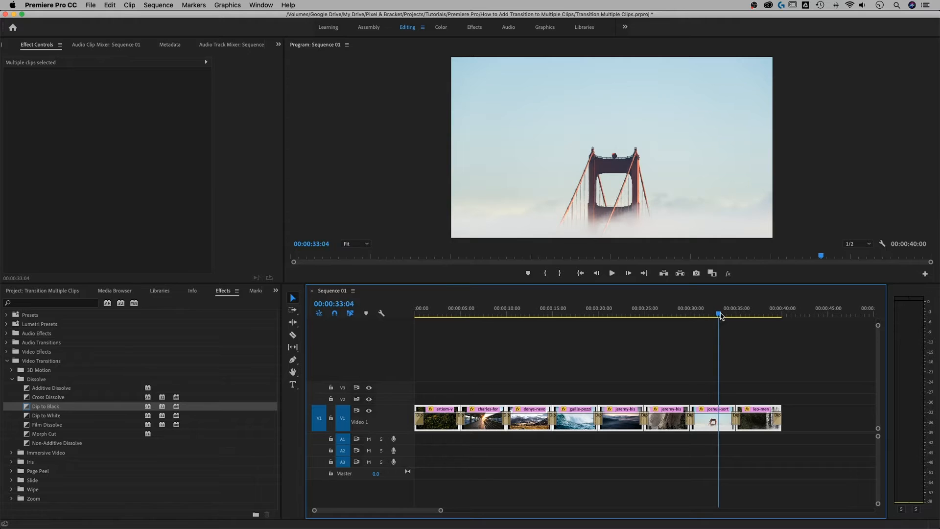
{"action": "left_click_drag", "start_coordinate": [720, 315], "coordinate": [751, 312]}
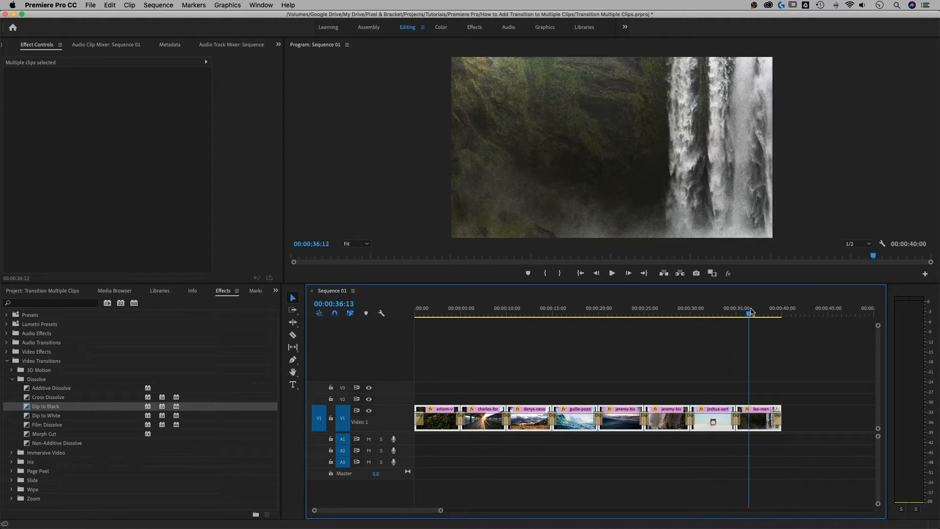